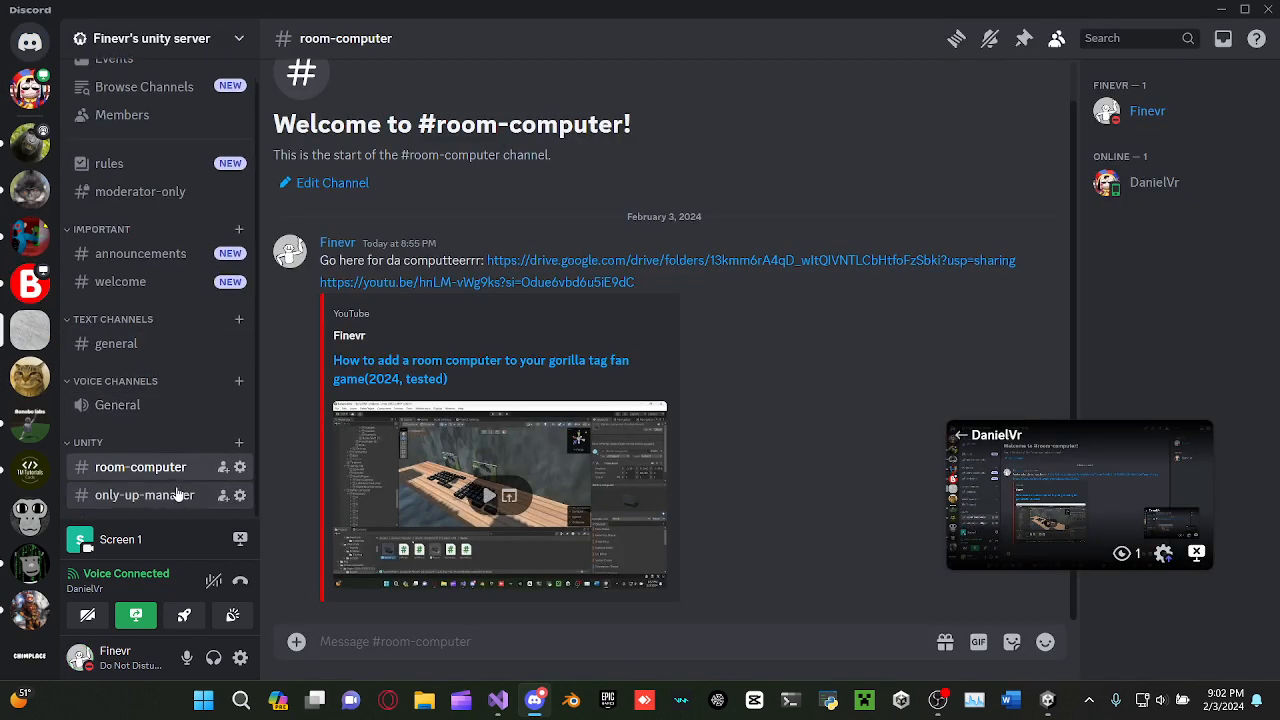
Show the shared OnlyUpManager height script code in the only-up-manager channel.
click(144, 496)
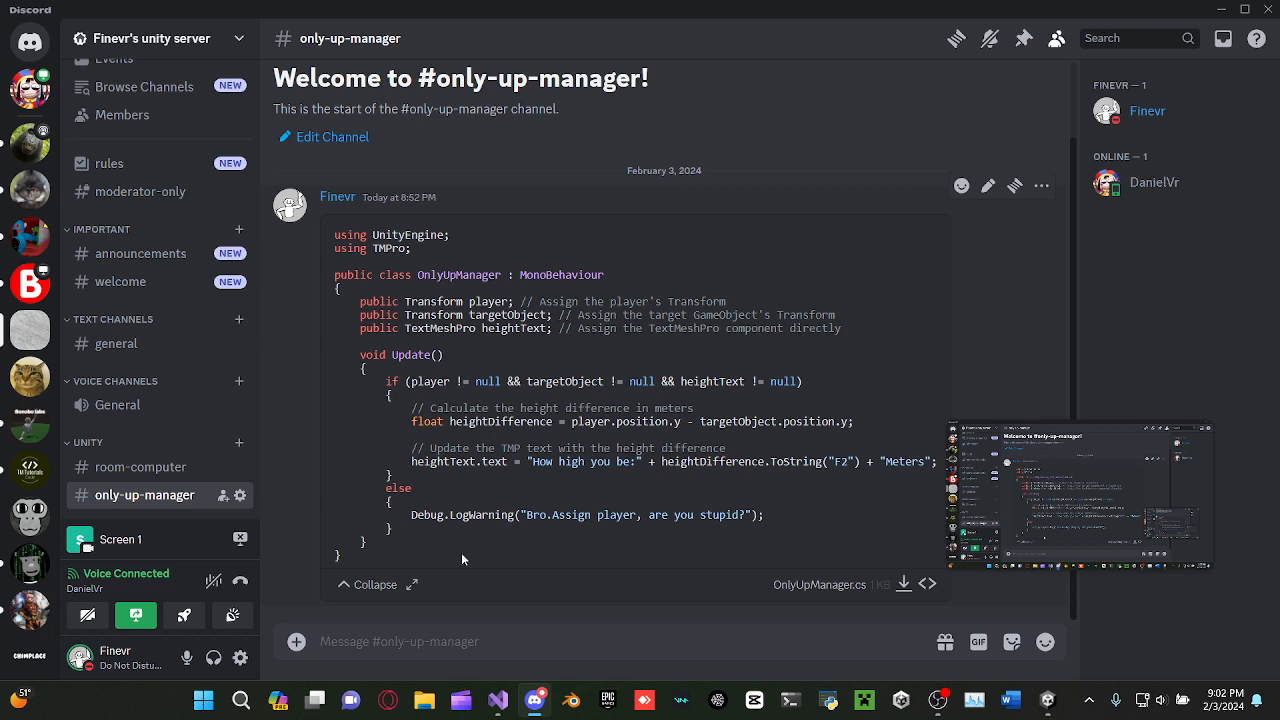
click(372, 584)
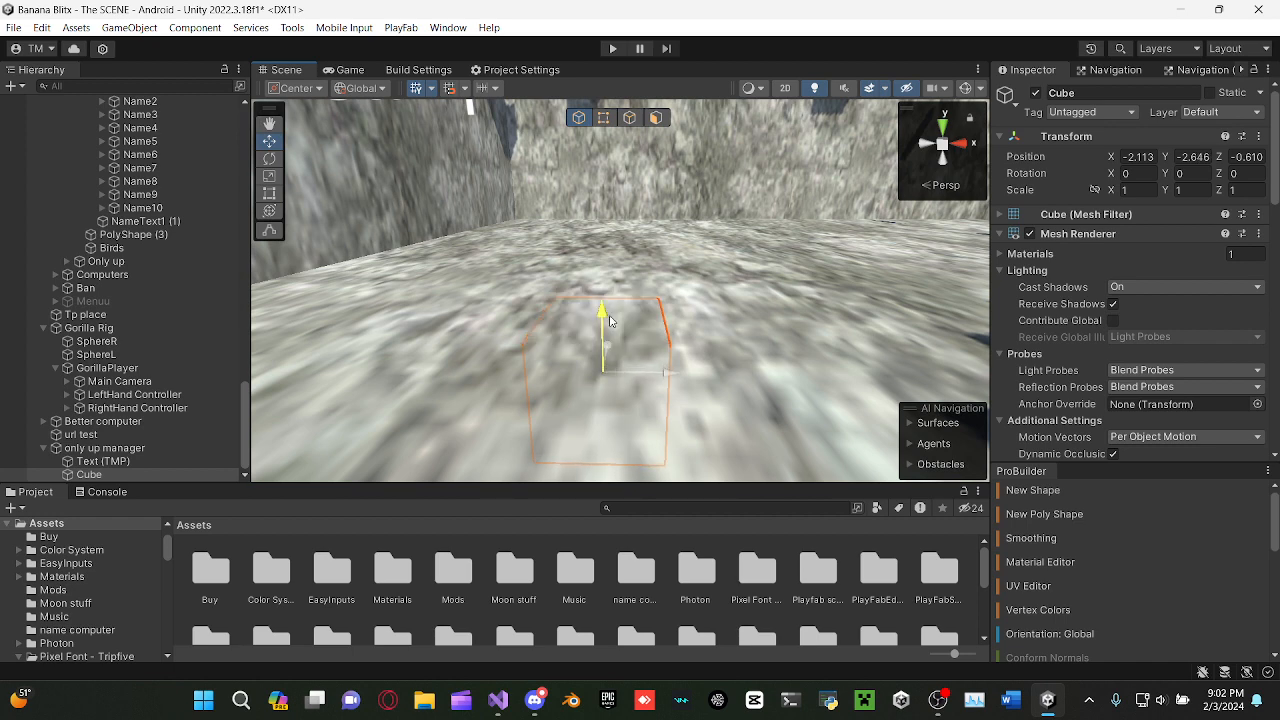
Select the only up manager object to reveal its script with GorillaPlayer, Cube and Text (TMP) assigned.
click(104, 448)
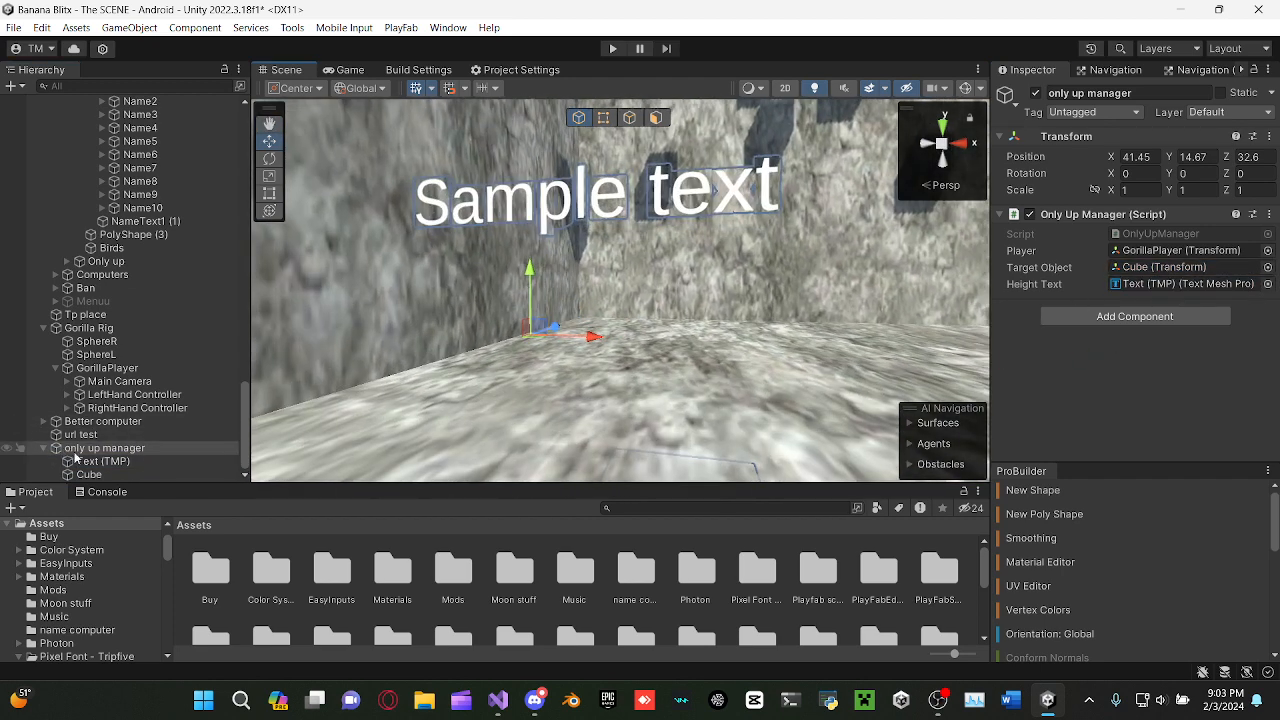
Parent the Text (TMP) height display under GorillaPlayer's hand controller.
click(132, 394)
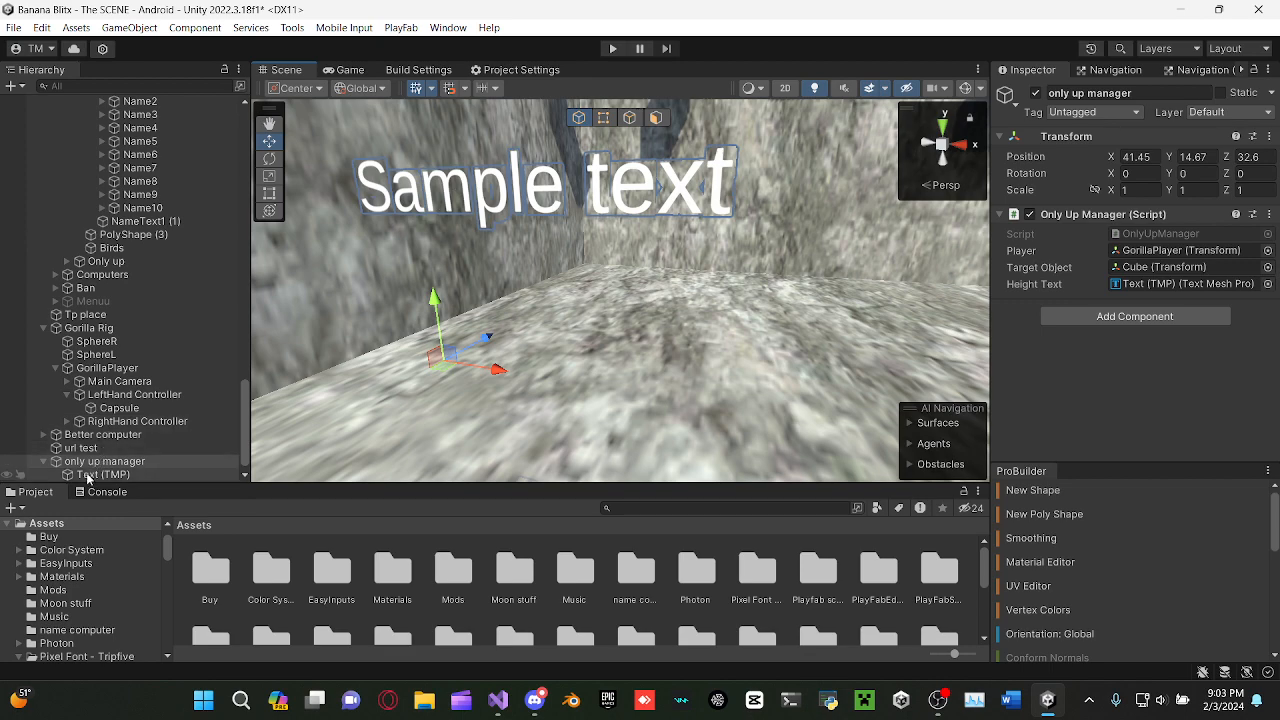
click(128, 448)
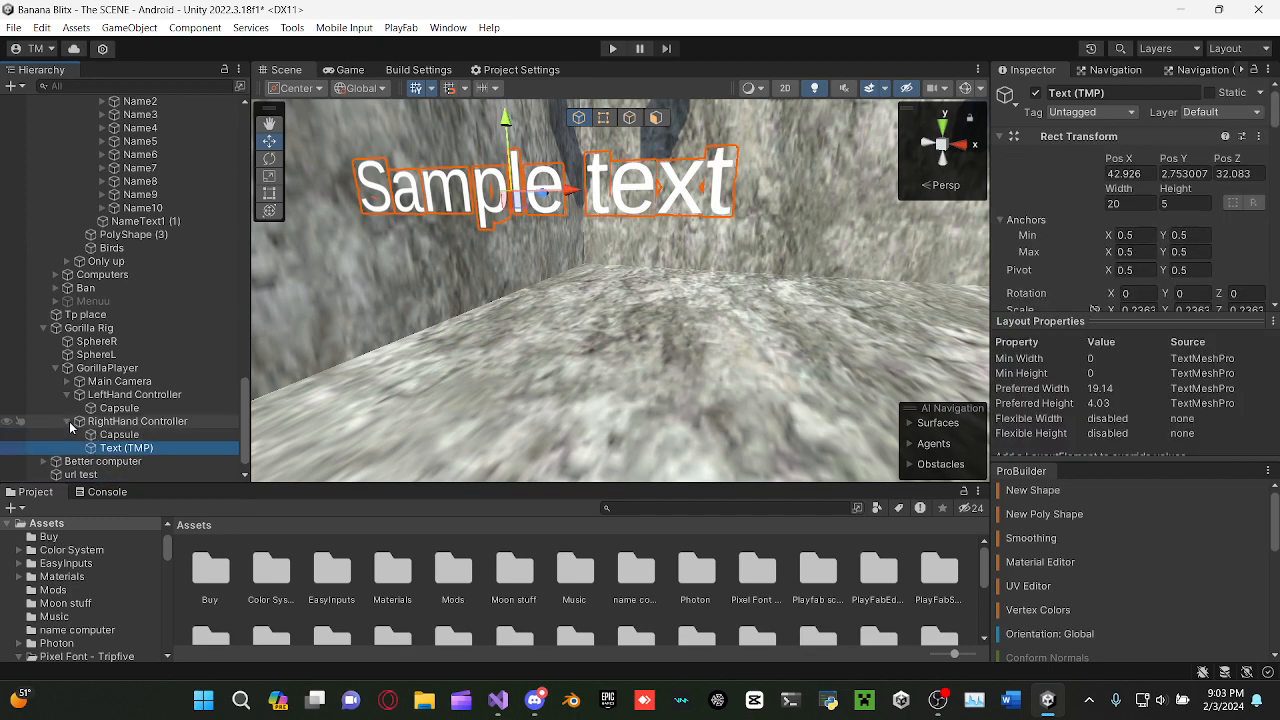